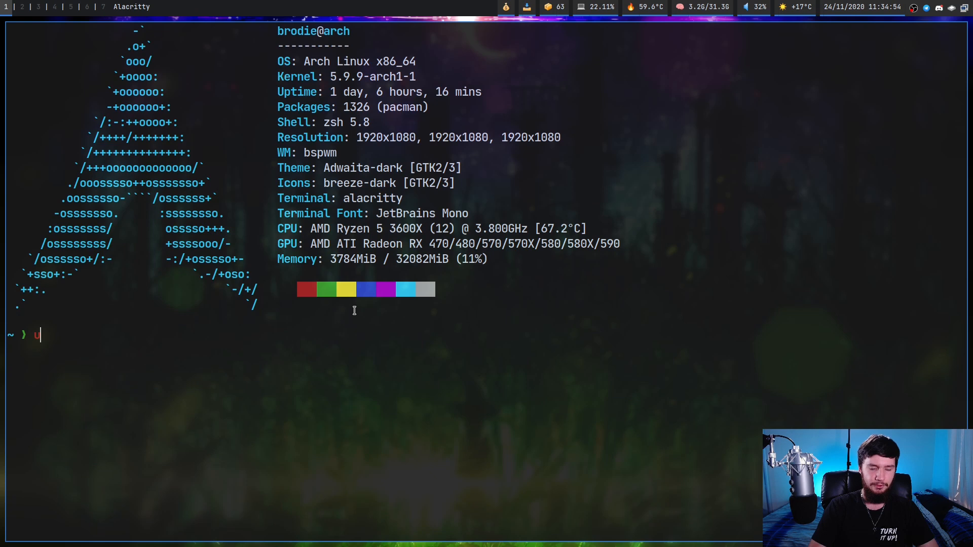
Step: Run sudo pacman -S xorg-xinit to request reinstalling the xorg-xinit package
{"action": "type", "text": "sudo pacma"}
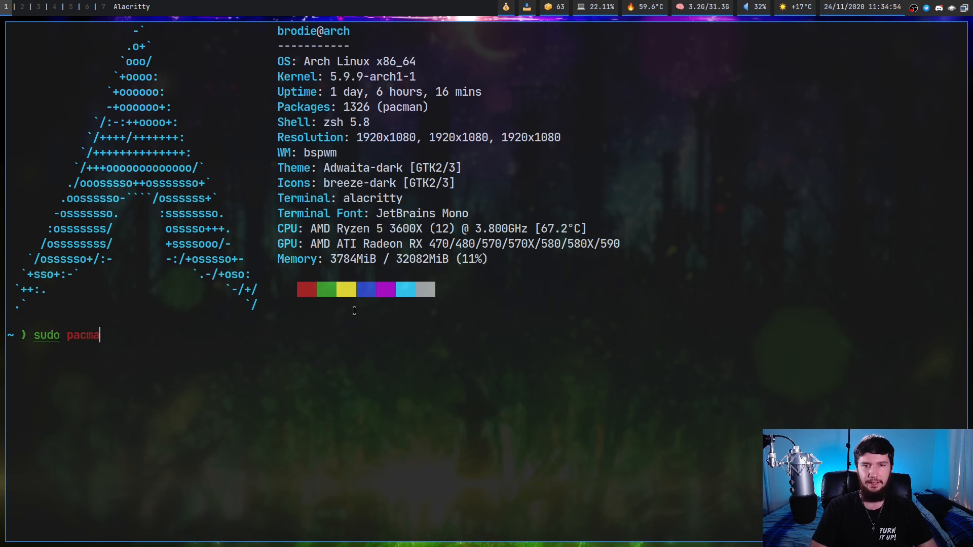
{"action": "type", "text": "n"}
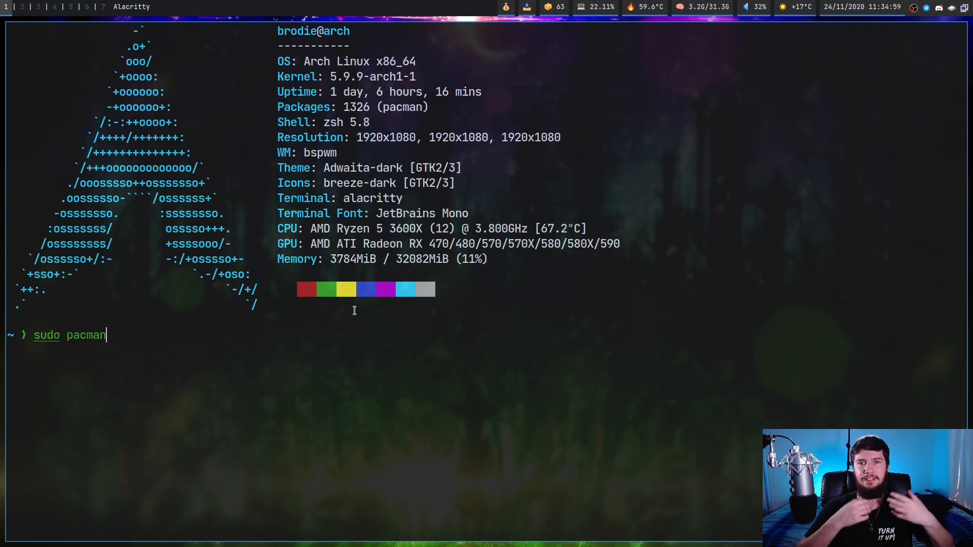
{"action": "type", "text": "-S"}
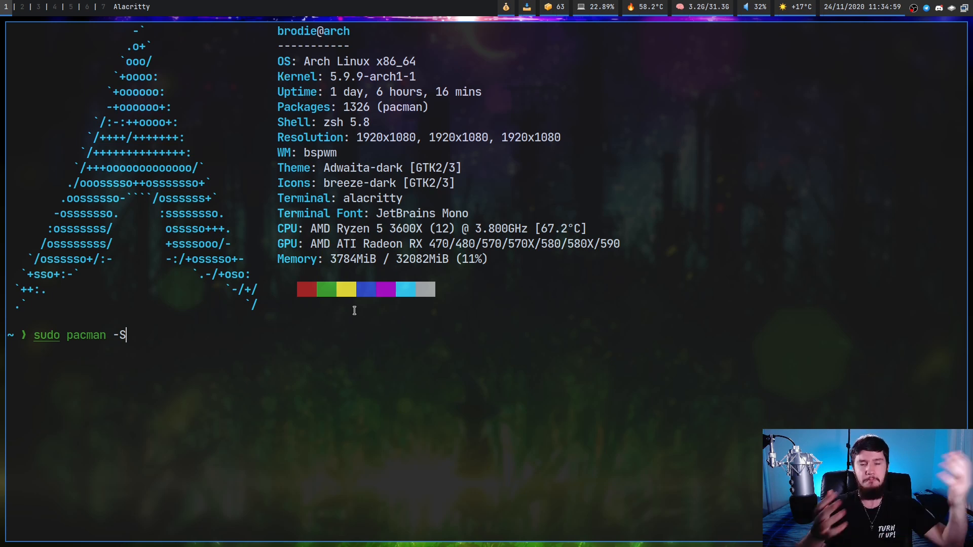
{"action": "type", "text": "xor"}
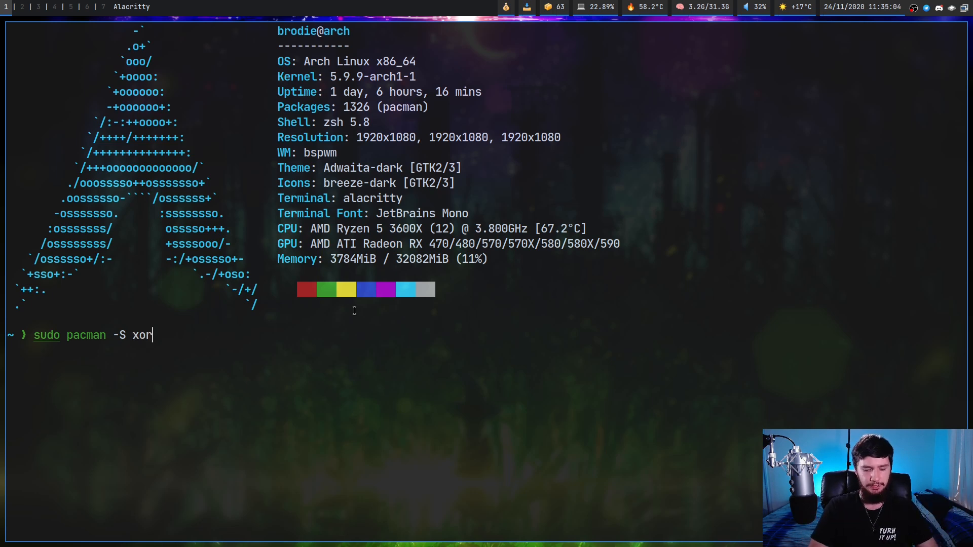
{"action": "type", "text": "g-xinit"}
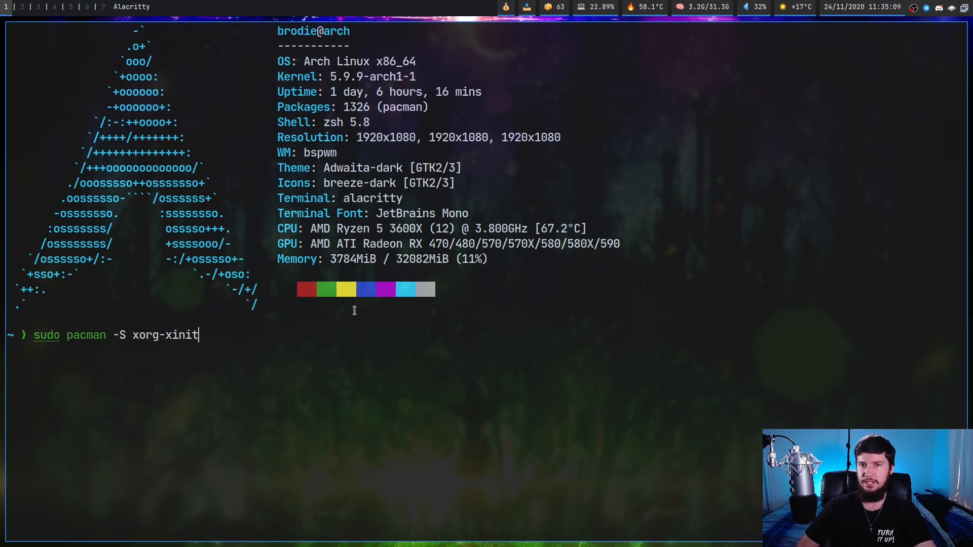
{"action": "key", "text": "Return"}
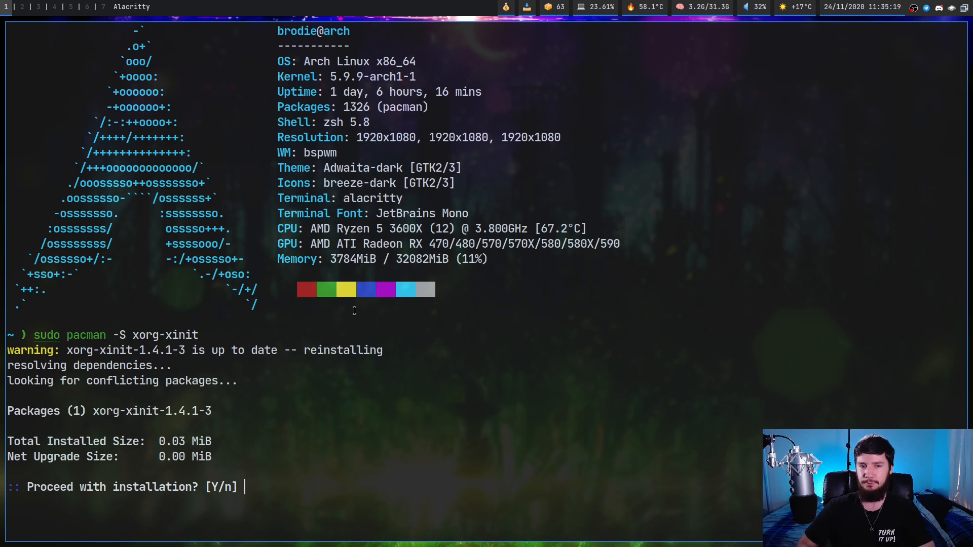
Step: Answer y to proceed with the xorg-xinit reinstall until the prompt returns
{"action": "type", "text": "y"}
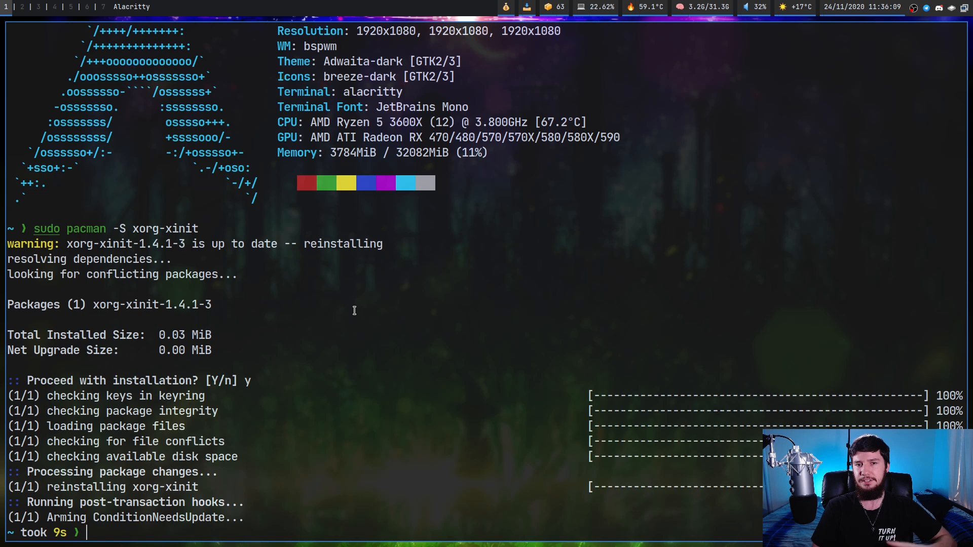
{"action": "mouse_move", "coordinate": [530, 368]}
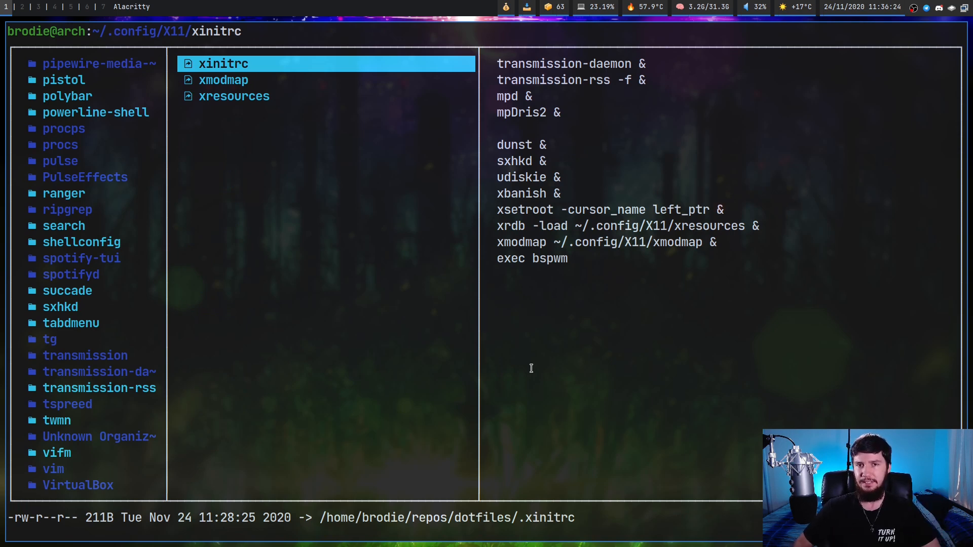
Step: Open the highlighted xinitrc from ~/.config/X11 in Neovim via lf
{"action": "key", "text": "insert"}
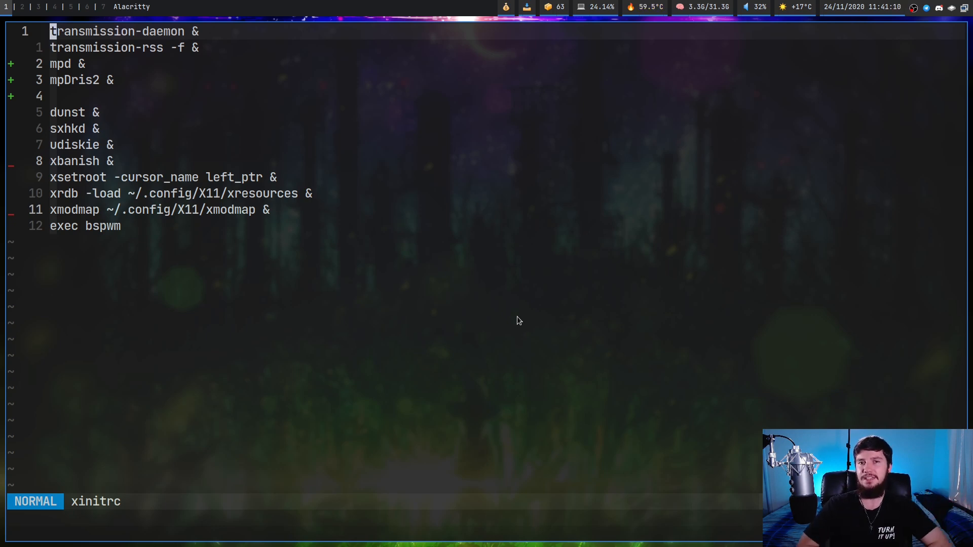
{"action": "mouse_move", "coordinate": [200, 41]}
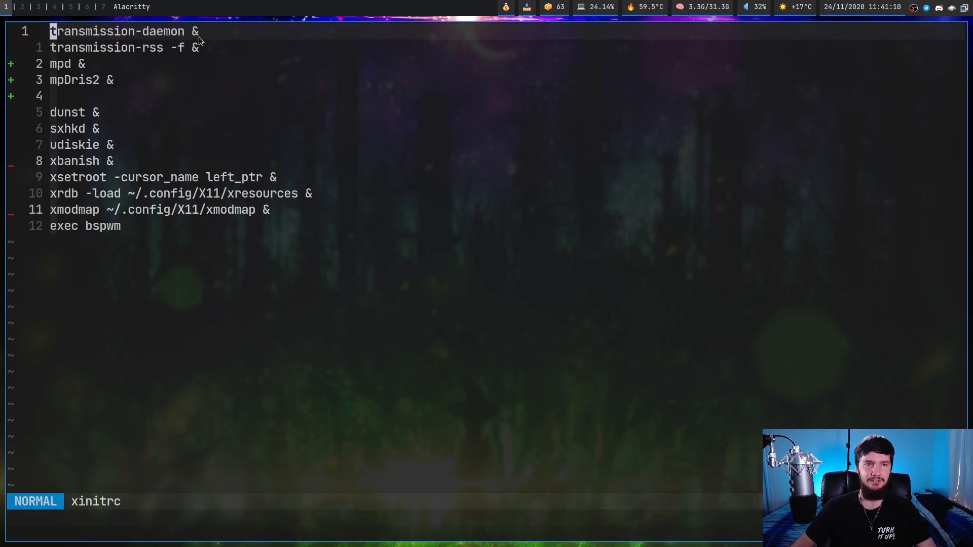
{"action": "mouse_move", "coordinate": [94, 65]}
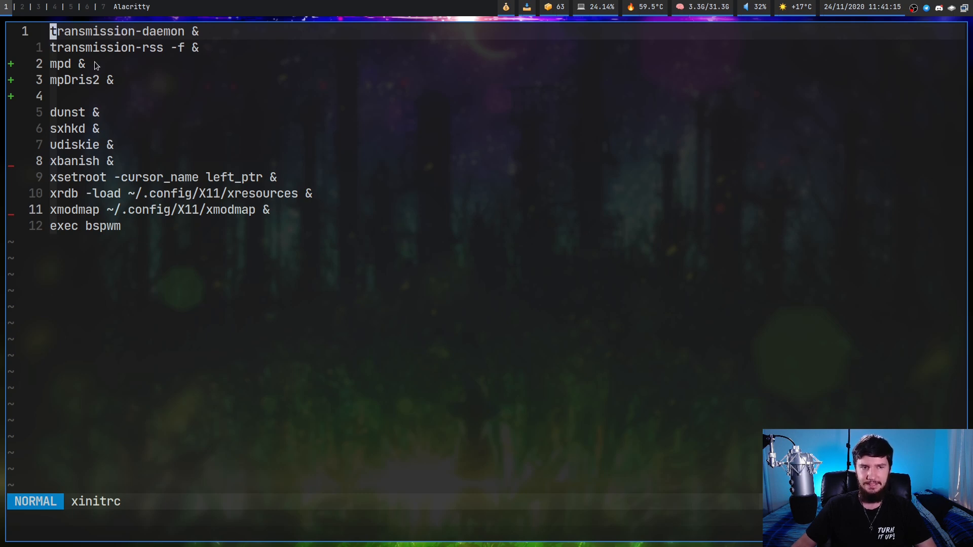
{"action": "mouse_move", "coordinate": [155, 76]}
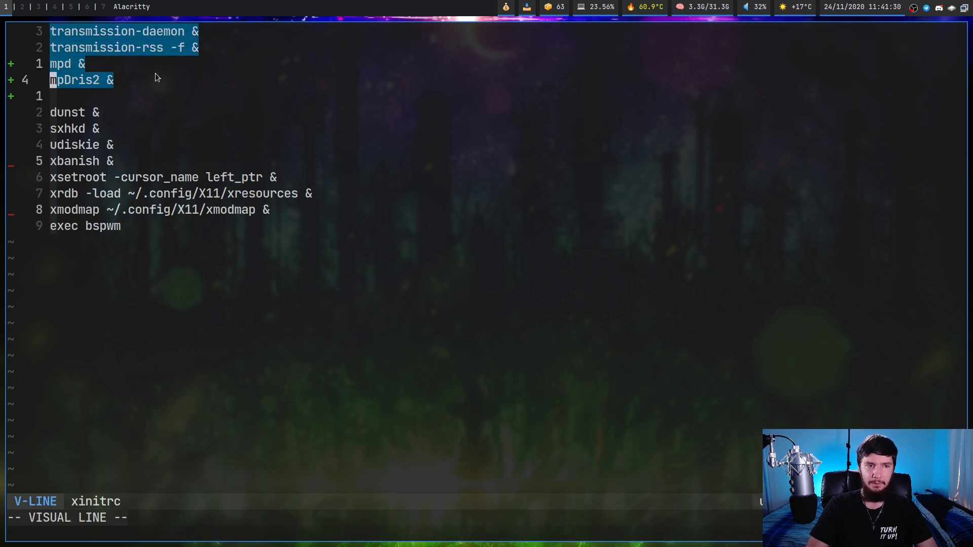
Step: Move to the xmodmap line and add a blank line below it, before exec bspwm
{"action": "key", "text": "Escape"}
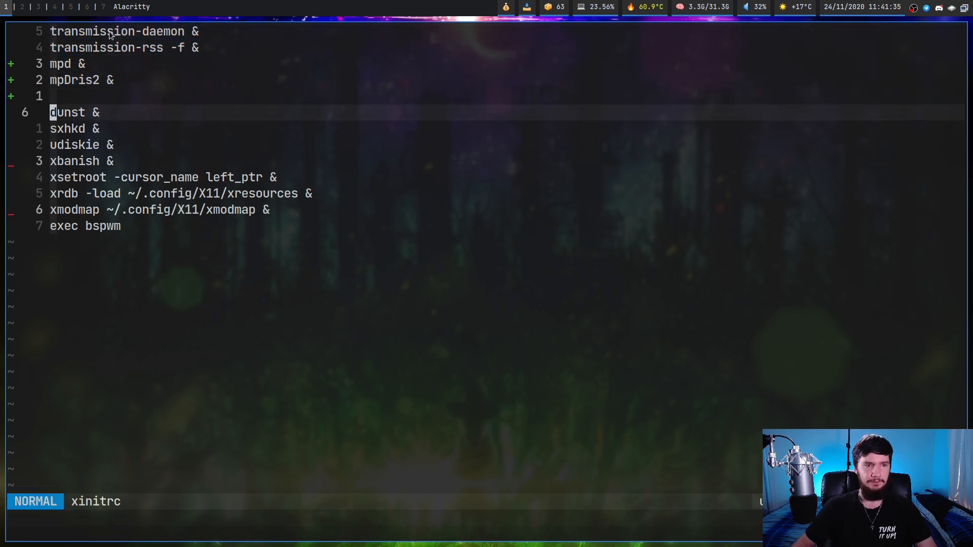
{"action": "key", "text": "j"}
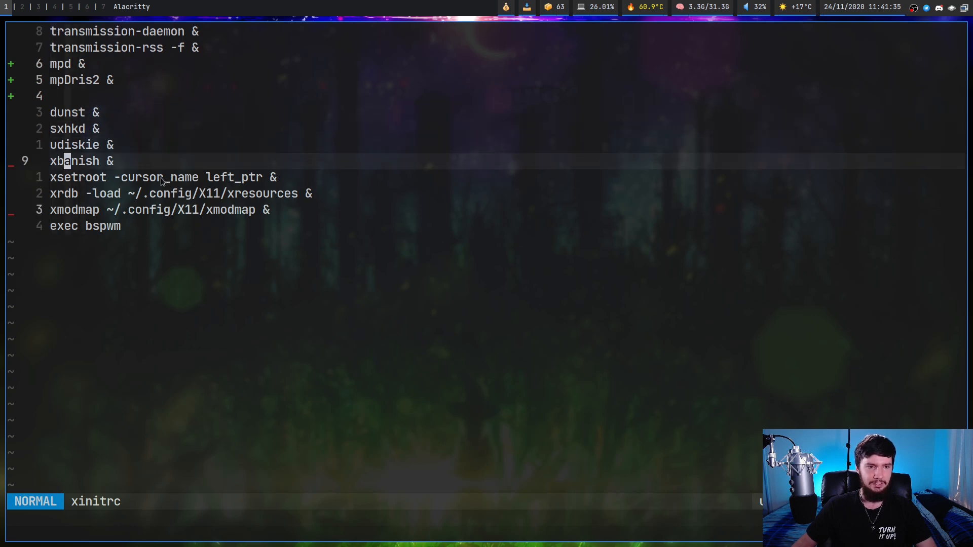
{"action": "key", "text": "j"}
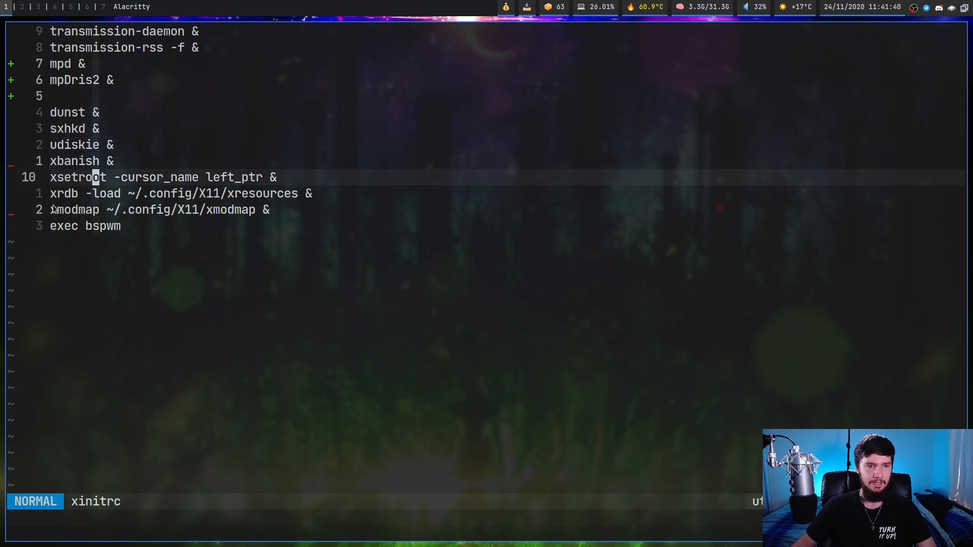
{"action": "key", "text": "v"}
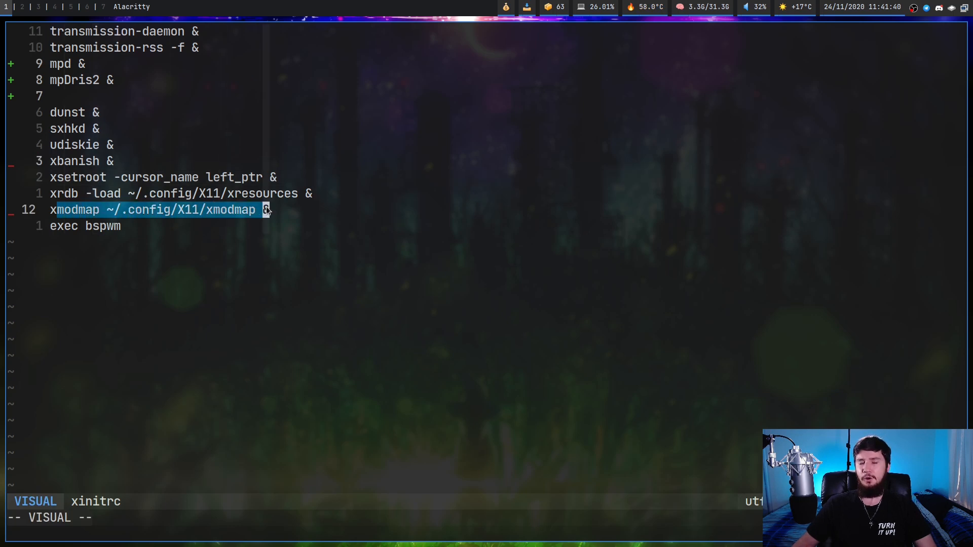
{"action": "mouse_move", "coordinate": [283, 204]}
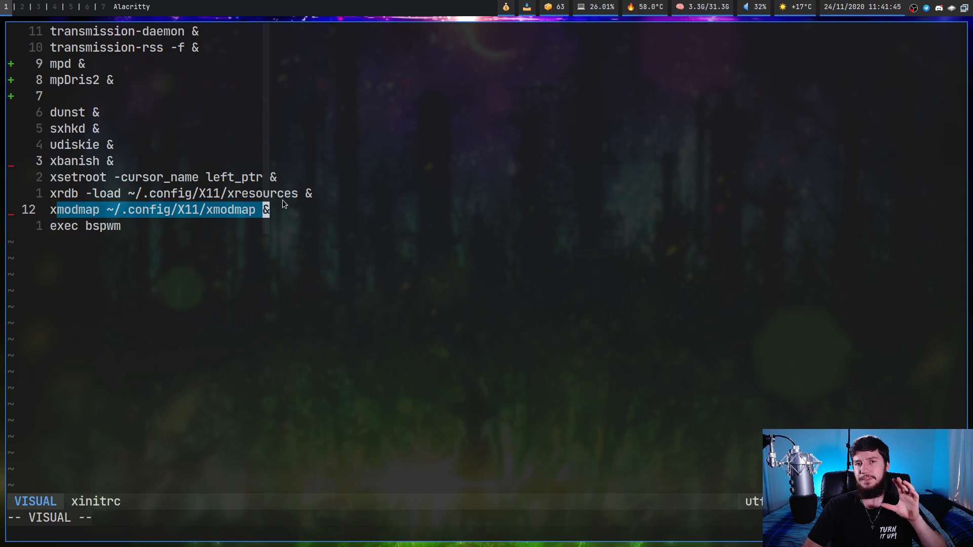
{"action": "key", "text": "Escape"}
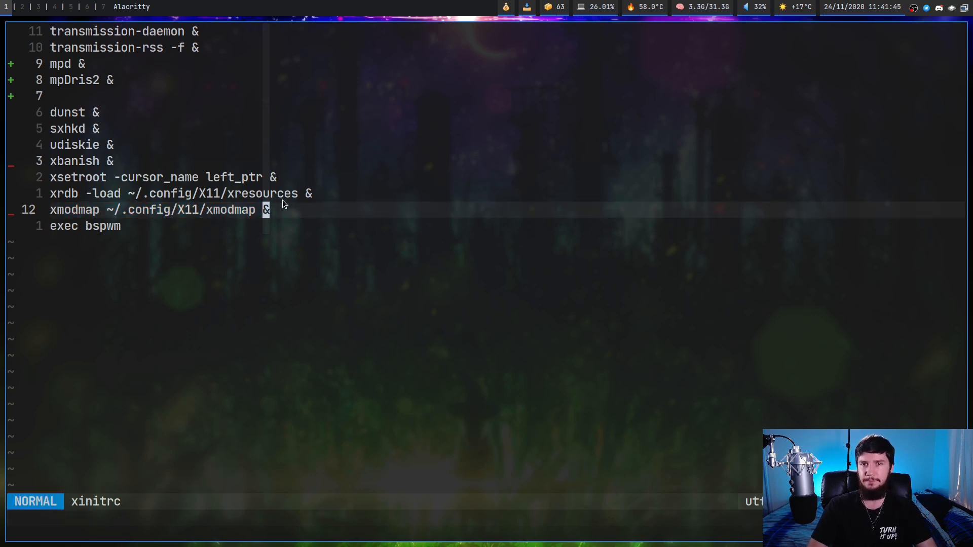
{"action": "key", "text": "o"}
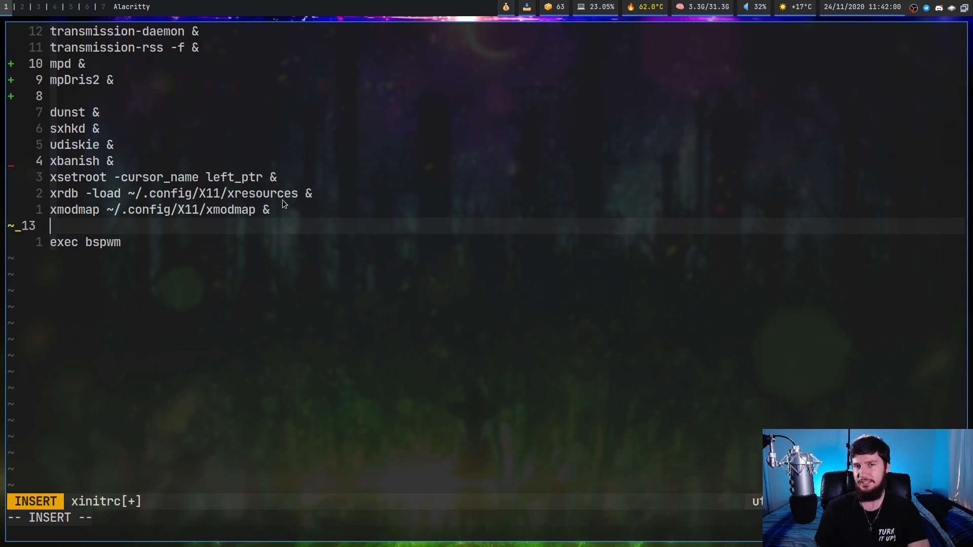
{"action": "key", "text": "Escape"}
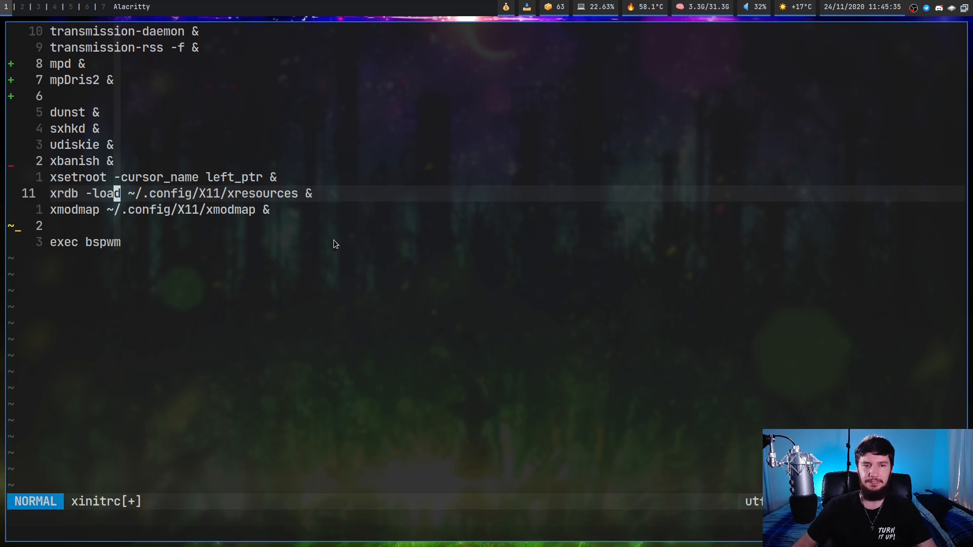
{"action": "key", "text": "V"}
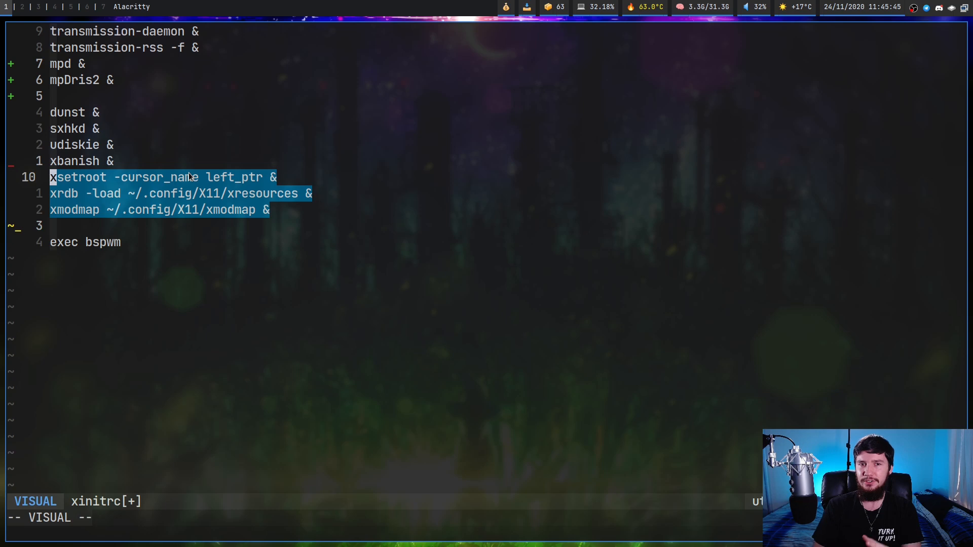
Step: Review the startup program lines, leave visual mode and prepare the :wq! save-and-quit
{"action": "key", "text": "Escape"}
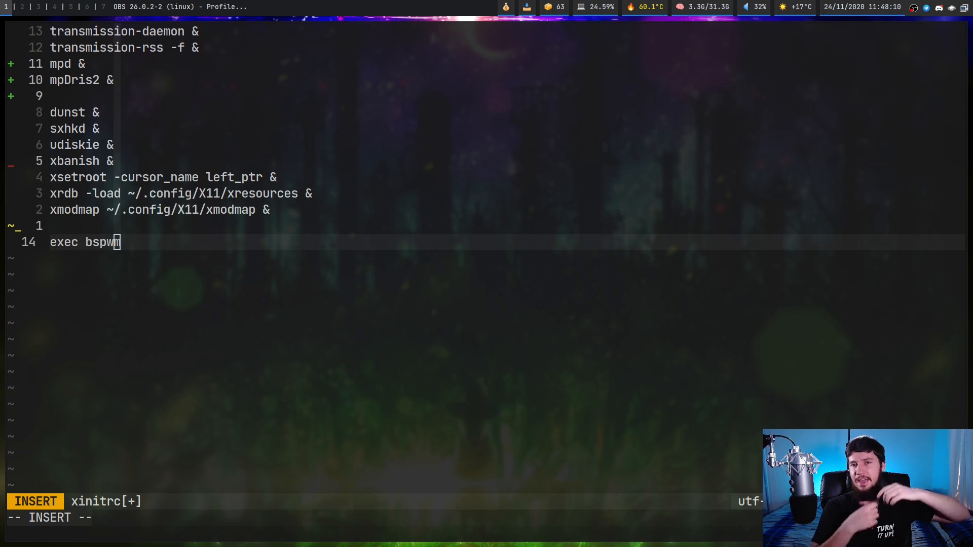
{"action": "key", "text": "Escape"}
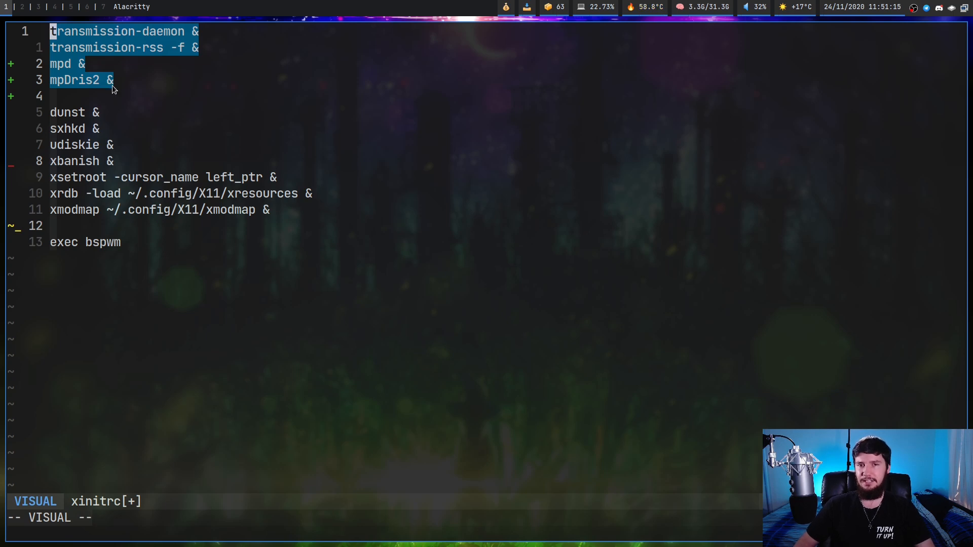
{"action": "key", "text": "Escape"}
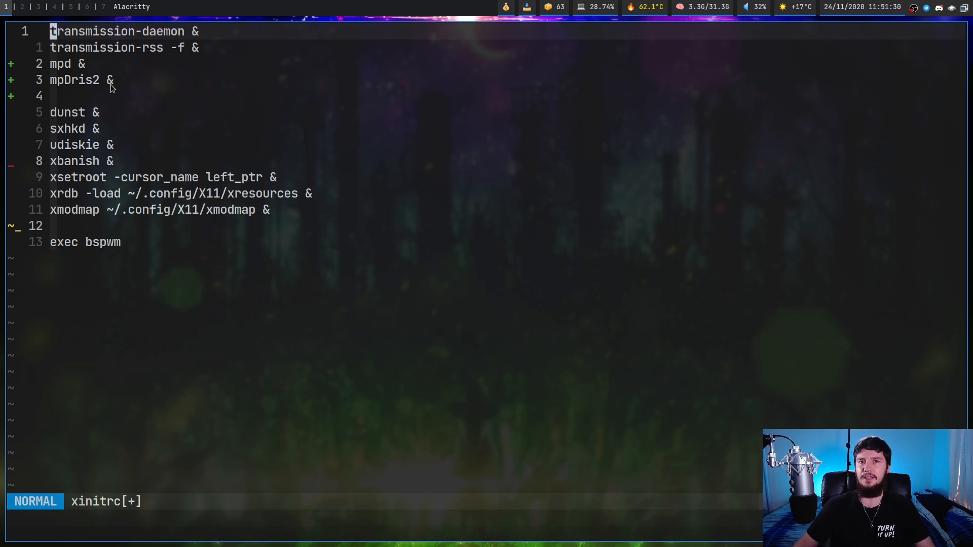
{"action": "mouse_move", "coordinate": [151, 109]}
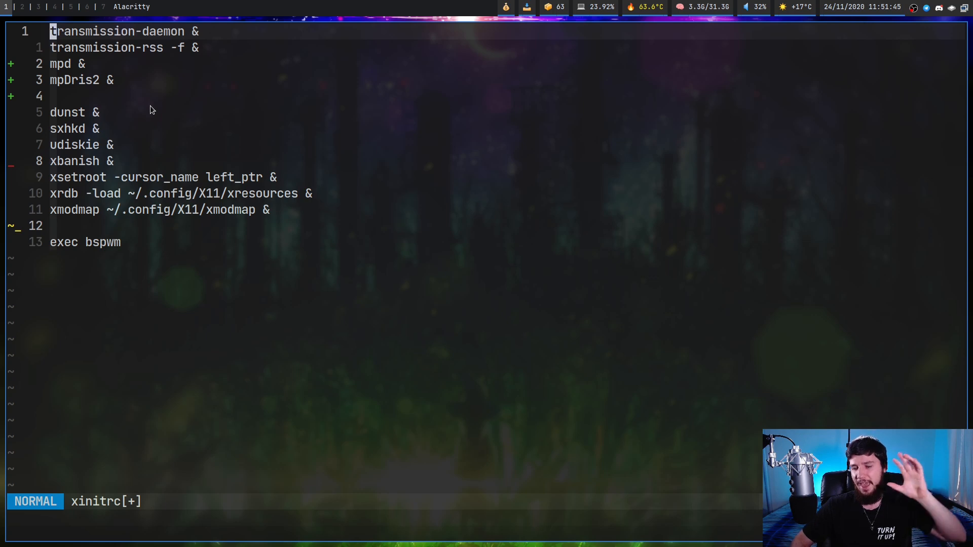
{"action": "key", "text": "i"}
{"action": "type", "text": ":wq!"}
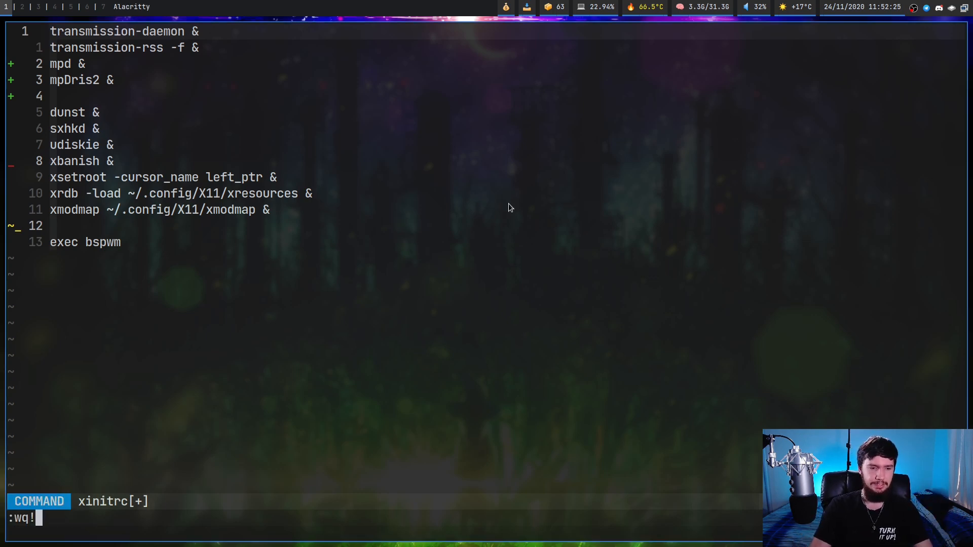
Step: Write and quit xinitrc, then start typing startx ~/.config/X11/ at the zsh prompt
{"action": "key", "text": "Return"}
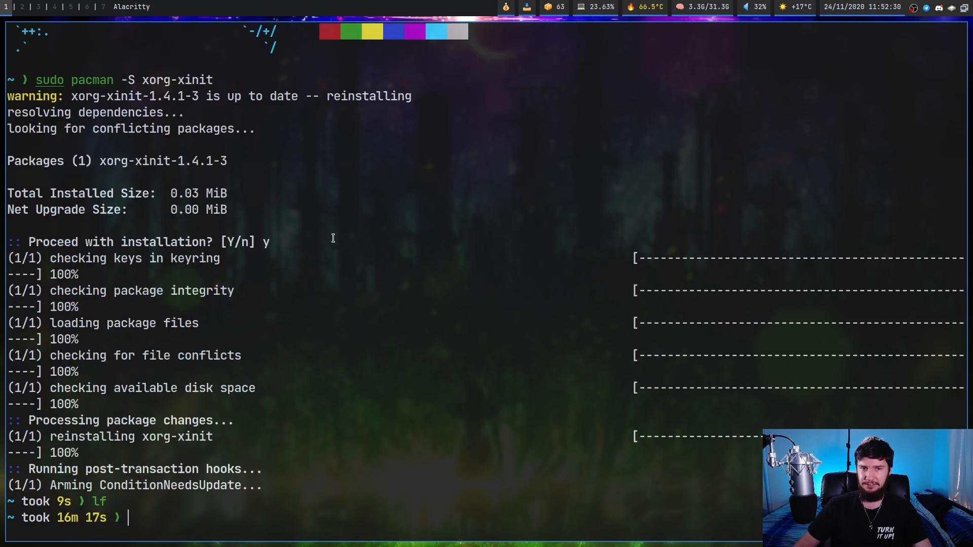
{"action": "mouse_move", "coordinate": [403, 263]}
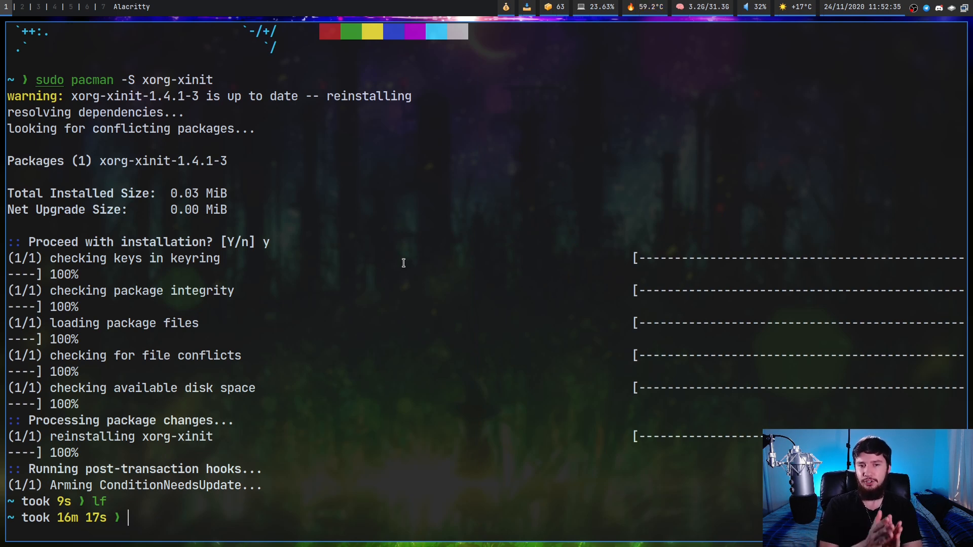
{"action": "type", "text": "startx"}
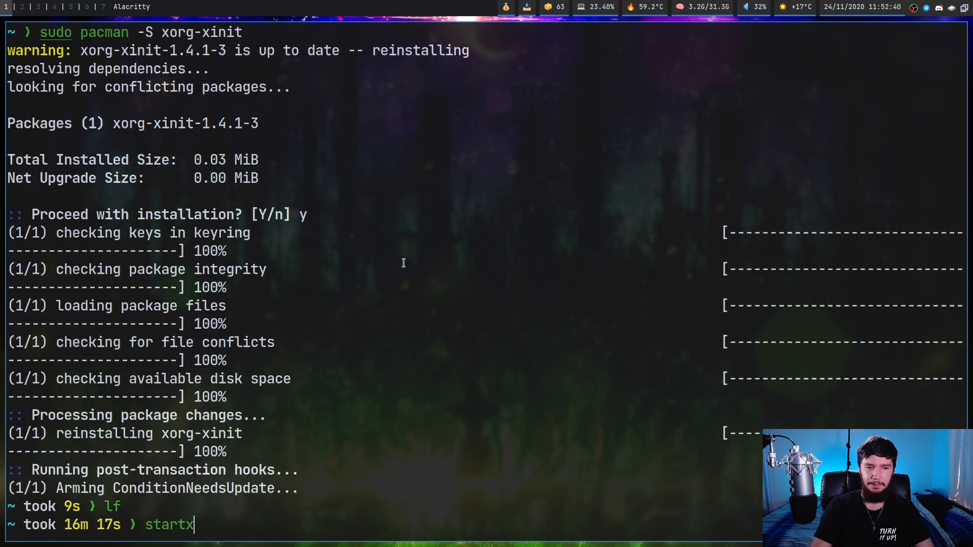
{"action": "type", "text": "~/"}
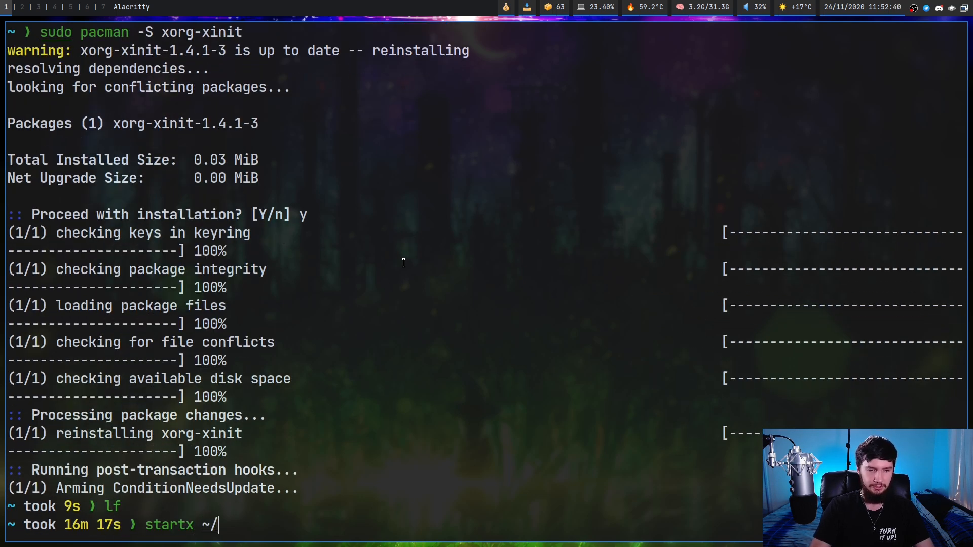
{"action": "type", "text": ".co"}
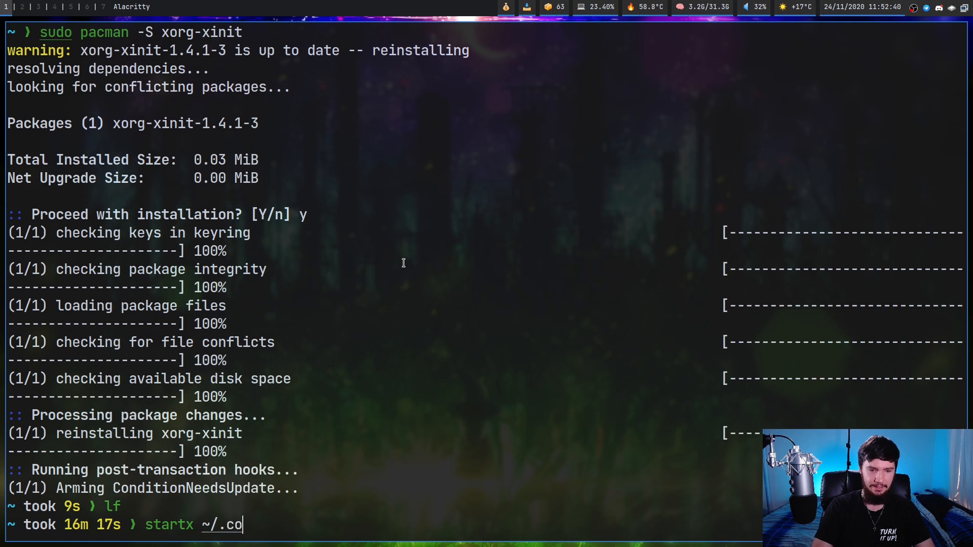
{"action": "type", "text": "nfig/X11/"}
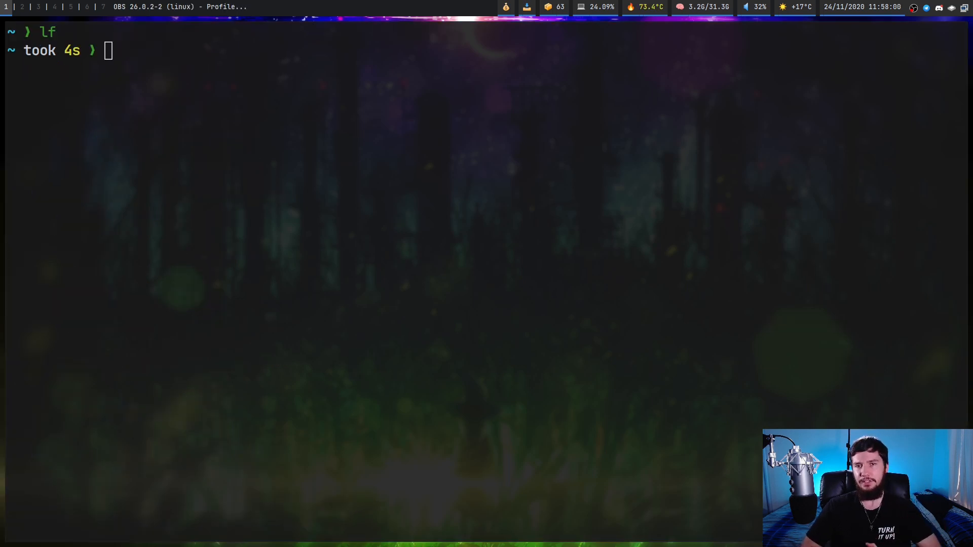
Step: Find .zprofile through lf, open it in Neovim and check tty in a split terminal
{"action": "key", "text": "Return"}
{"action": "type", "text": "/z"}
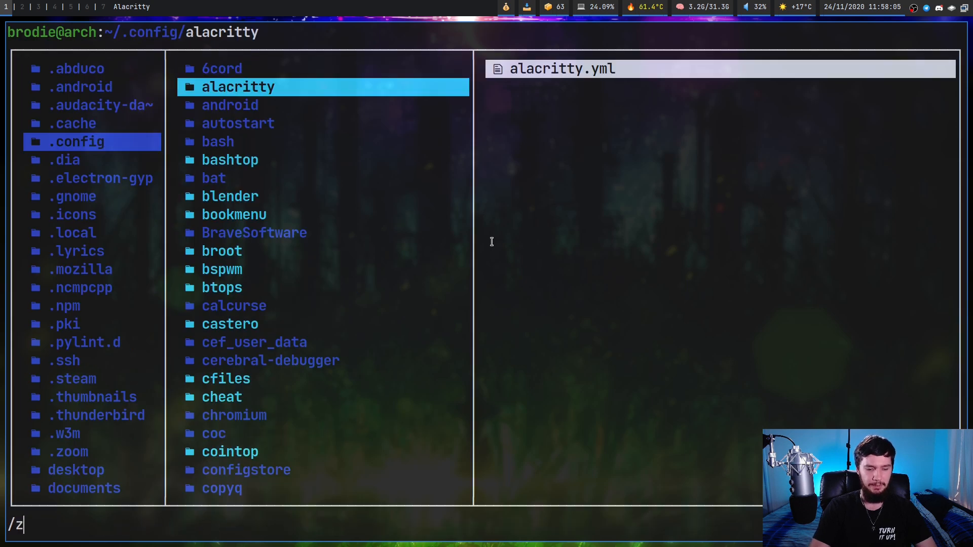
{"action": "key", "text": "Return"}
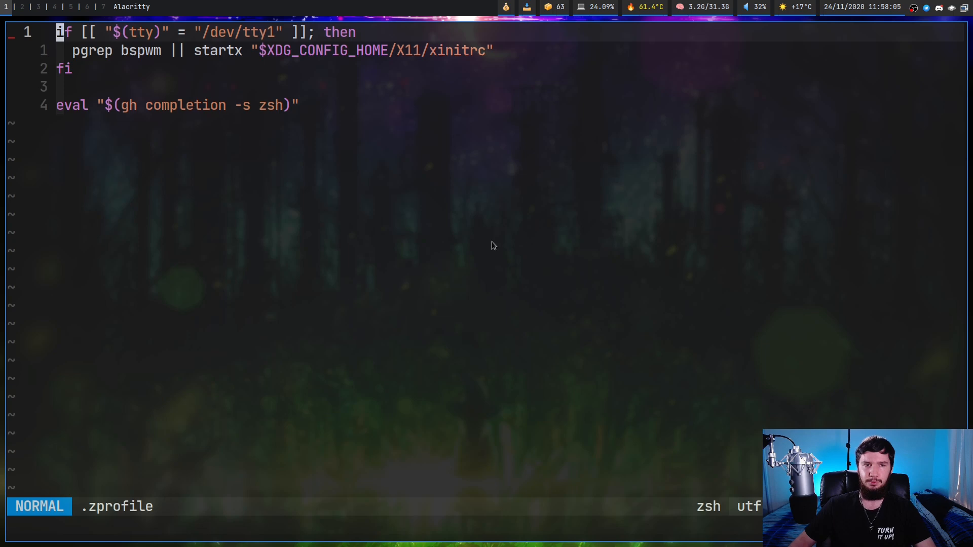
{"action": "mouse_move", "coordinate": [468, 181]}
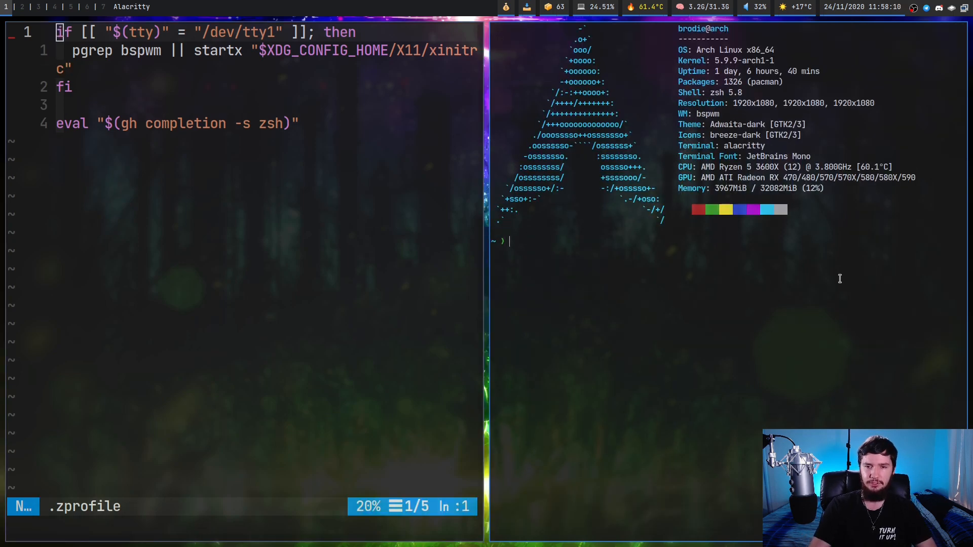
{"action": "type", "text": "tty"}
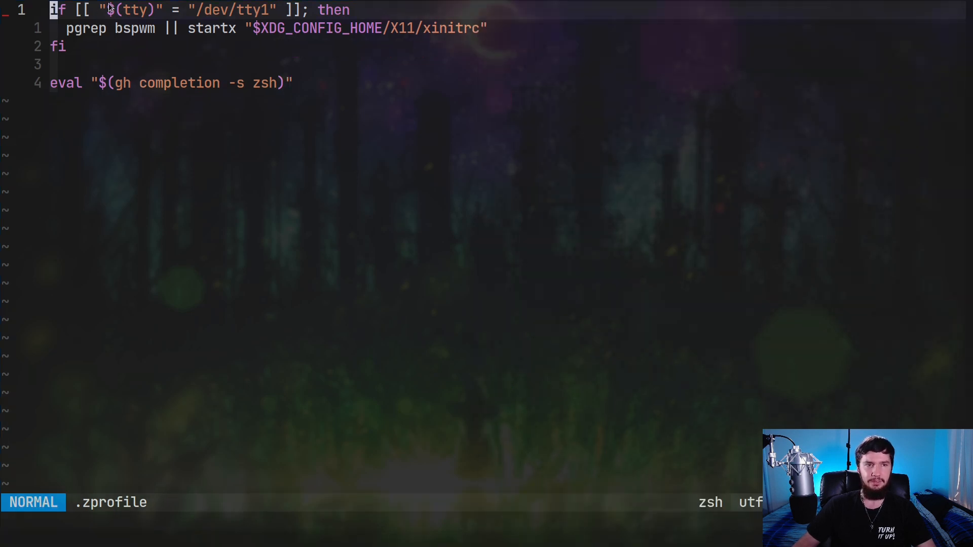
{"action": "key", "text": "v"}
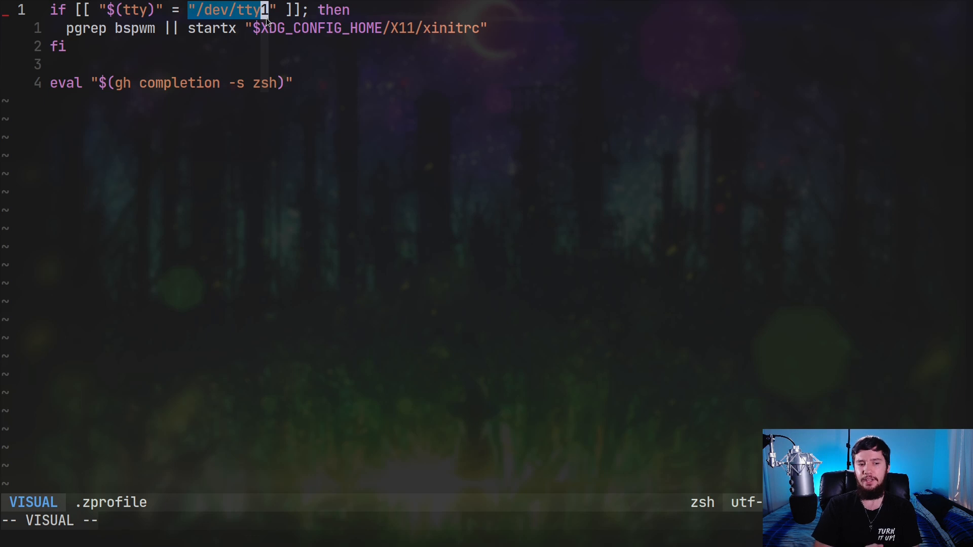
{"action": "key", "text": "Escape"}
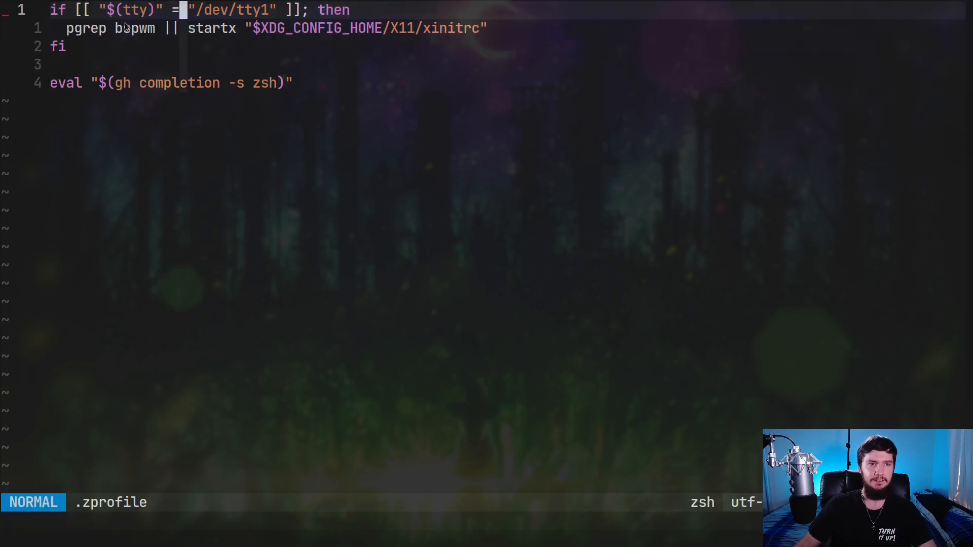
{"action": "key", "text": "v"}
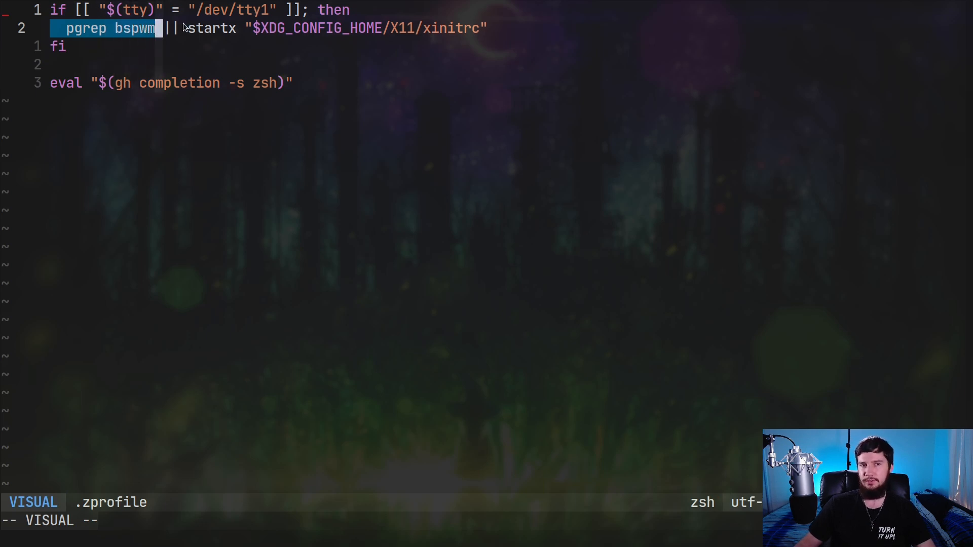
{"action": "key", "text": "Escape"}
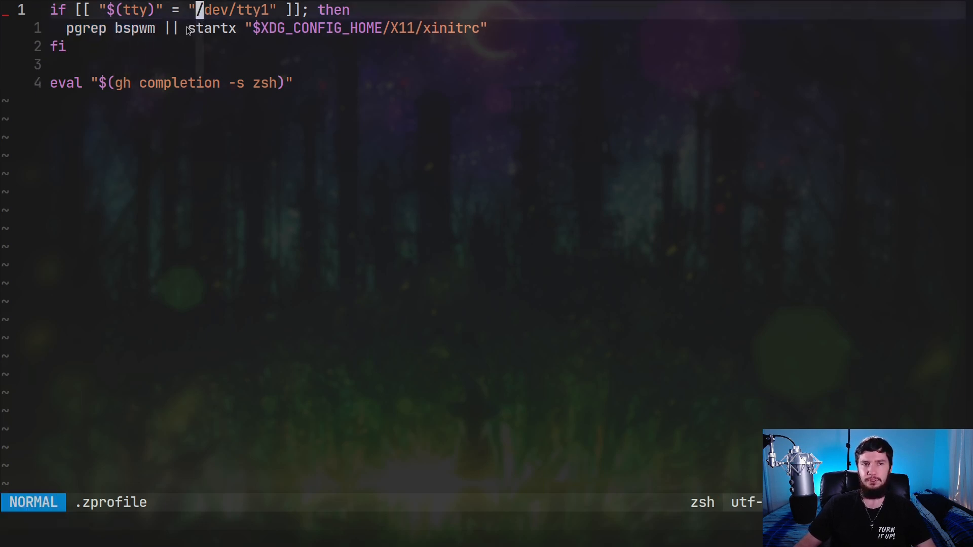
{"action": "key", "text": "v"}
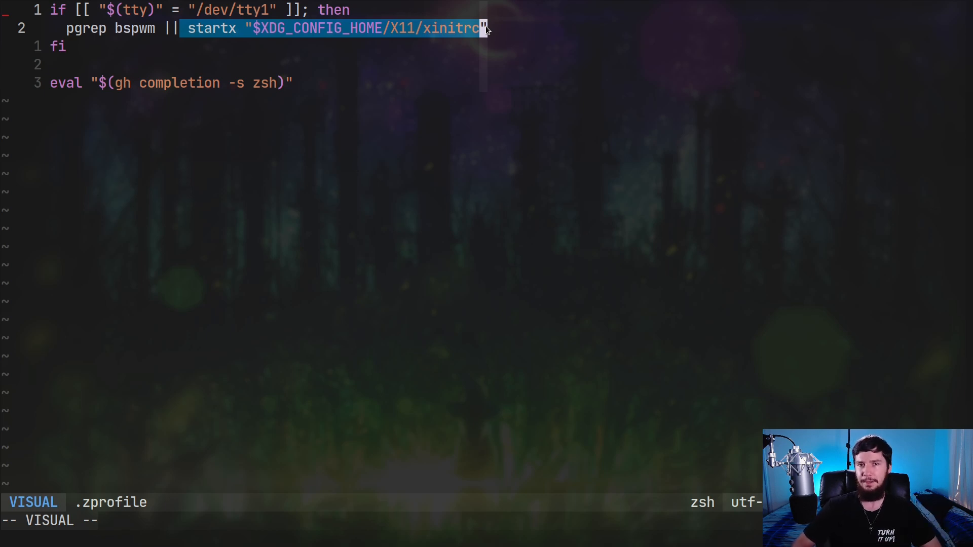
{"action": "key", "text": "Escape"}
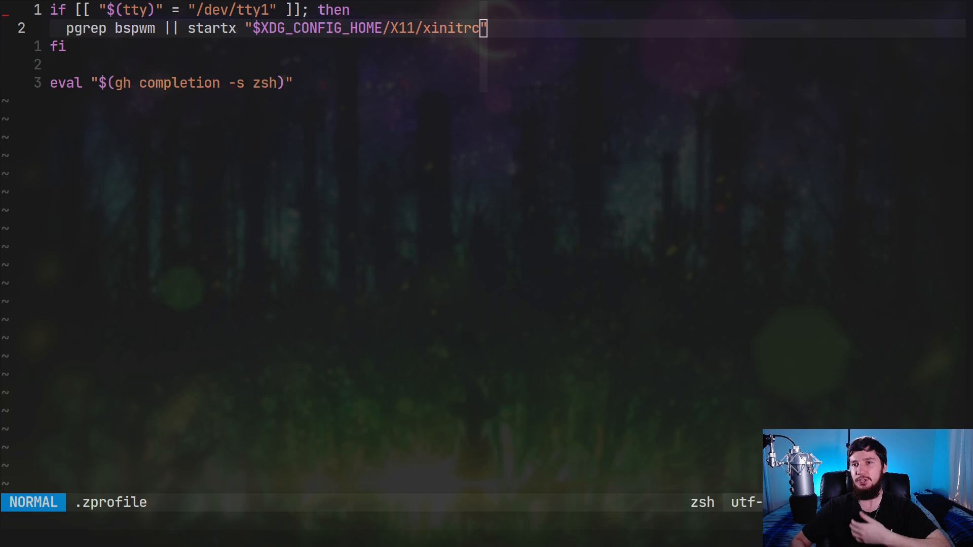
{"action": "key", "text": "i"}
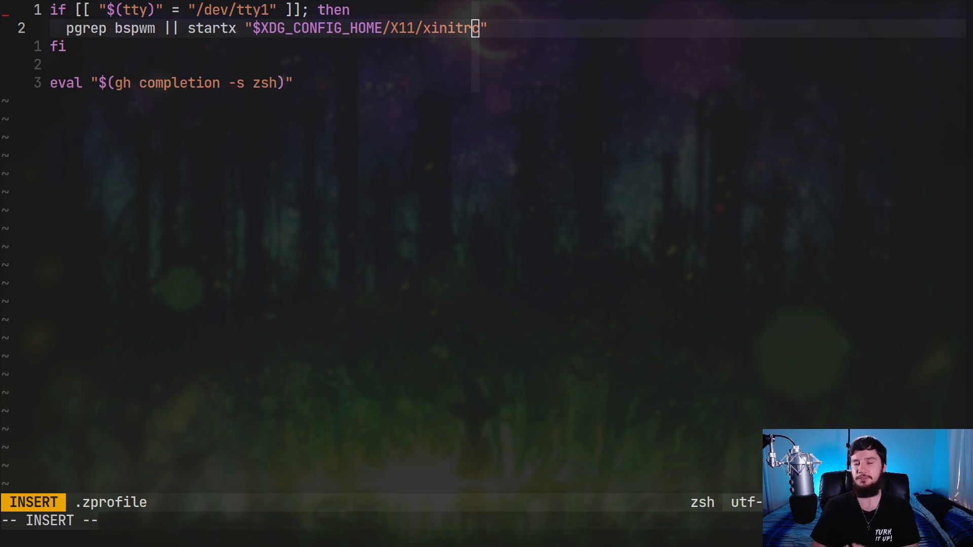
{"action": "key", "text": "Escape"}
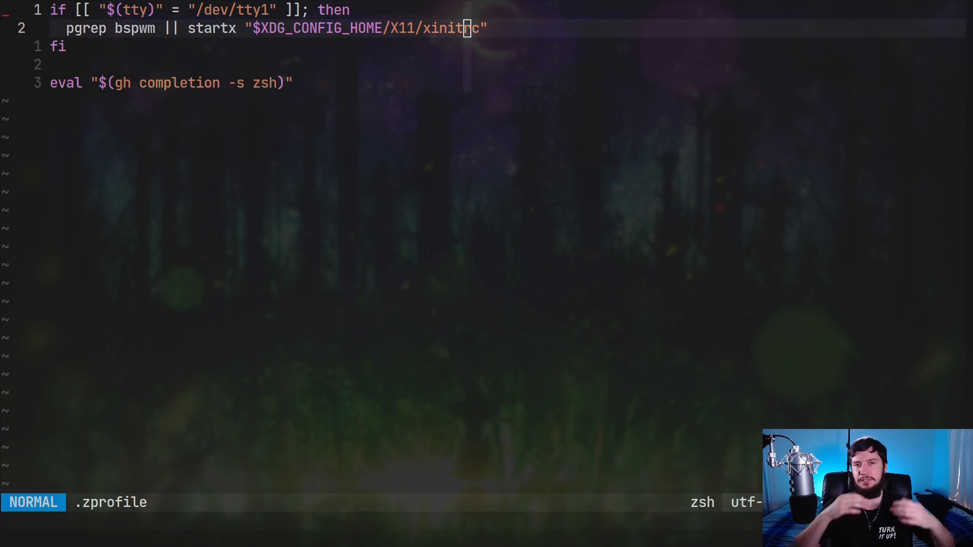